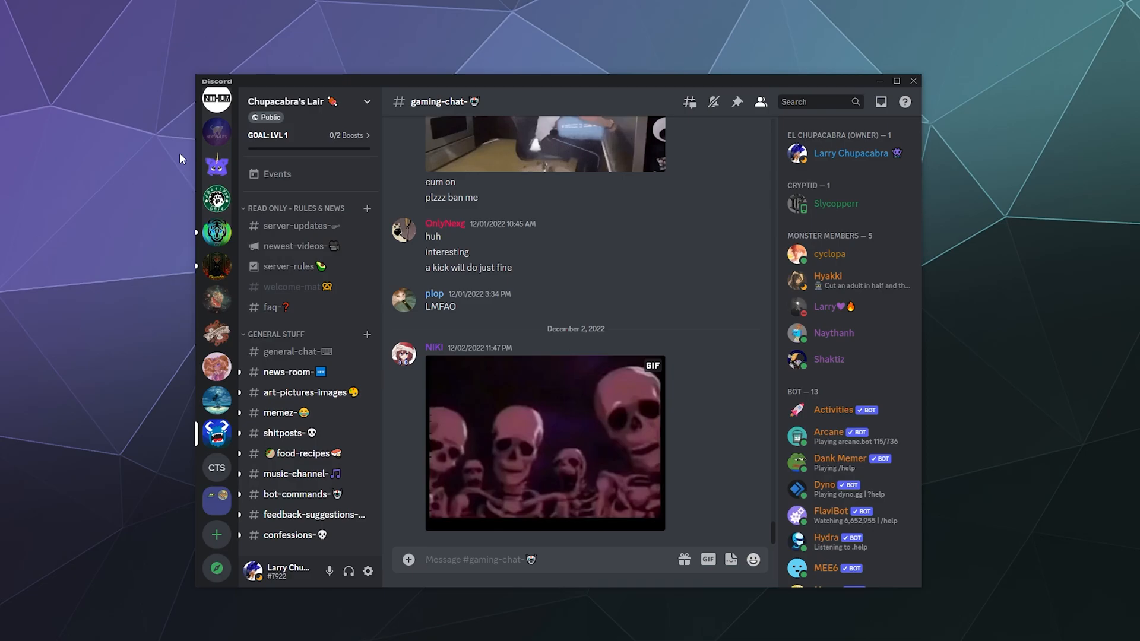
- Open the Chupacabra's Lair server dropdown menu from the channel list header
left_click(480, 560)
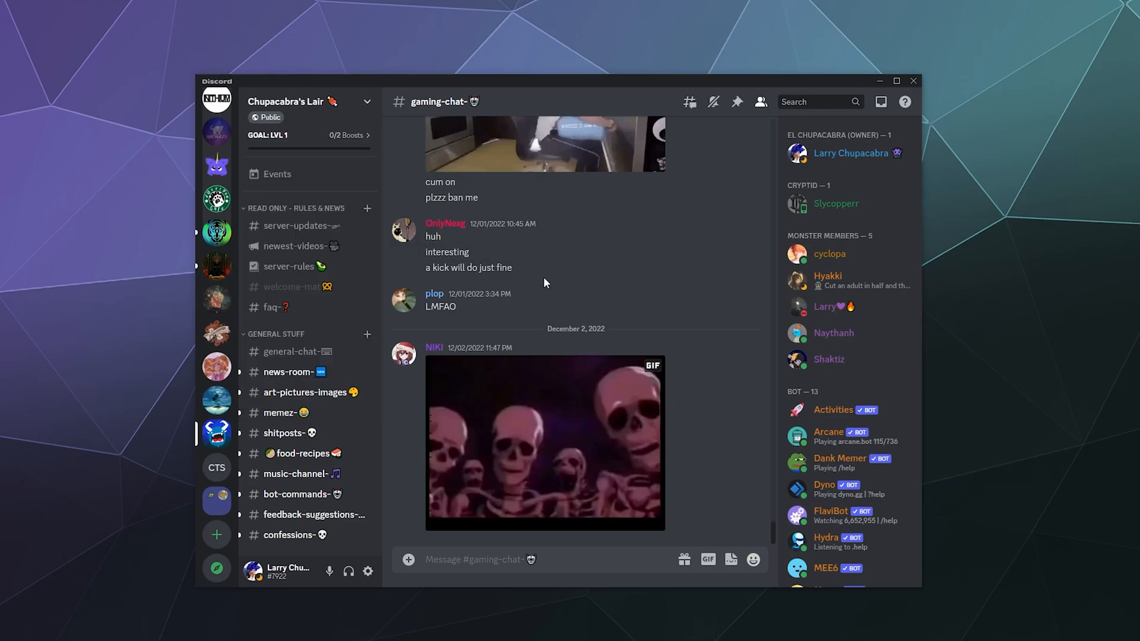
left_click(306, 101)
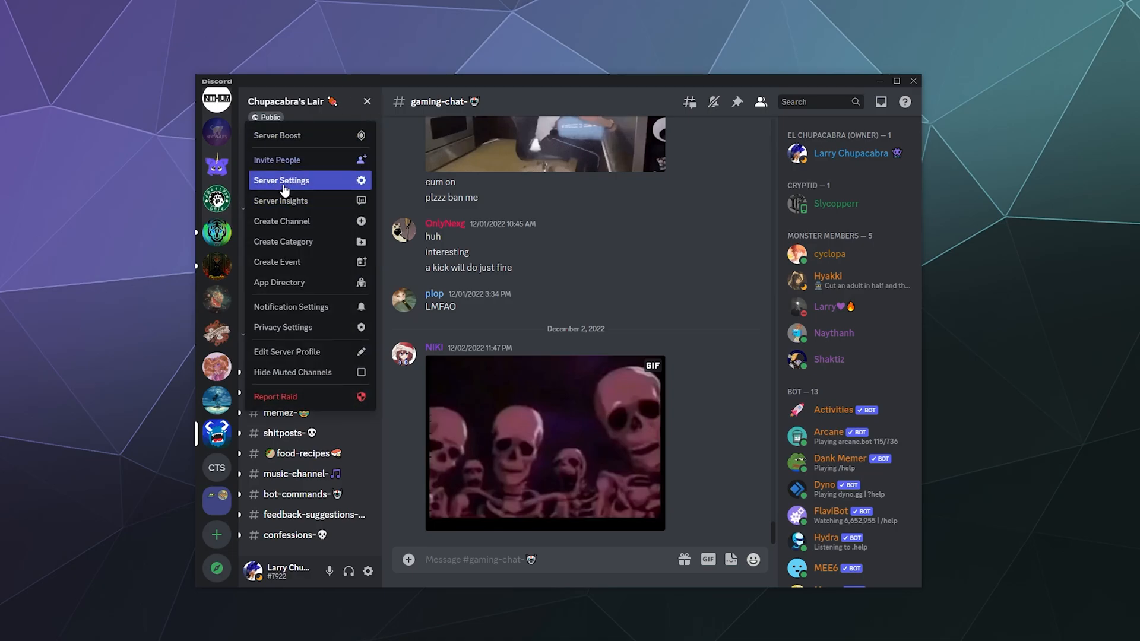
- Go to Chupacabra's Lair Server Settings, Integrations, then App Directory under Apps
left_click(281, 180)
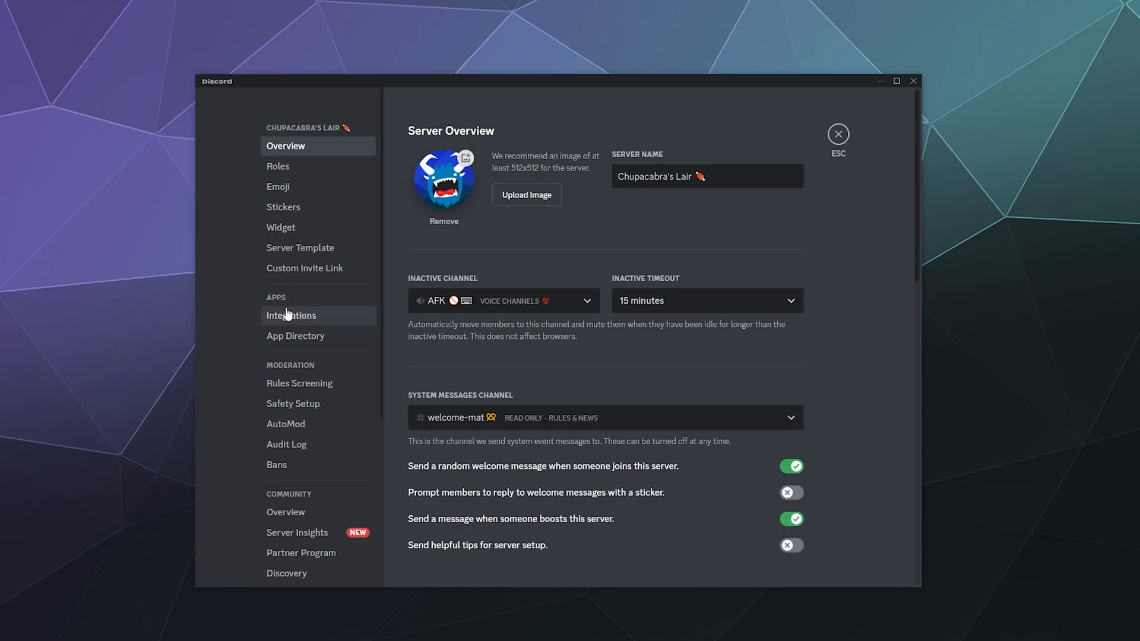
left_click(291, 315)
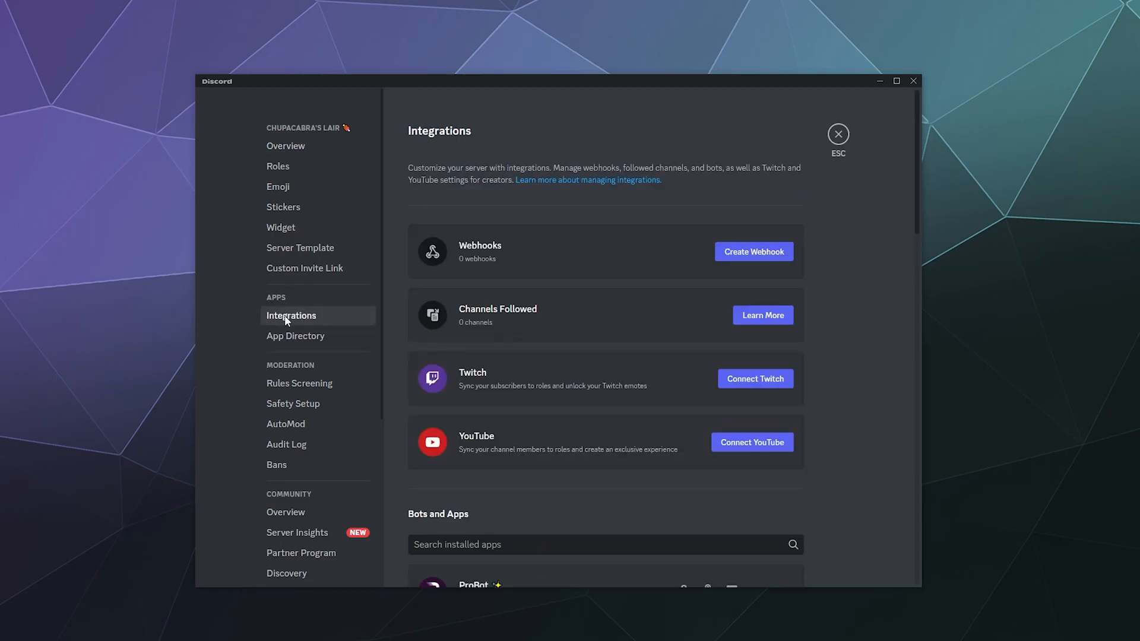
scroll("down", 3)
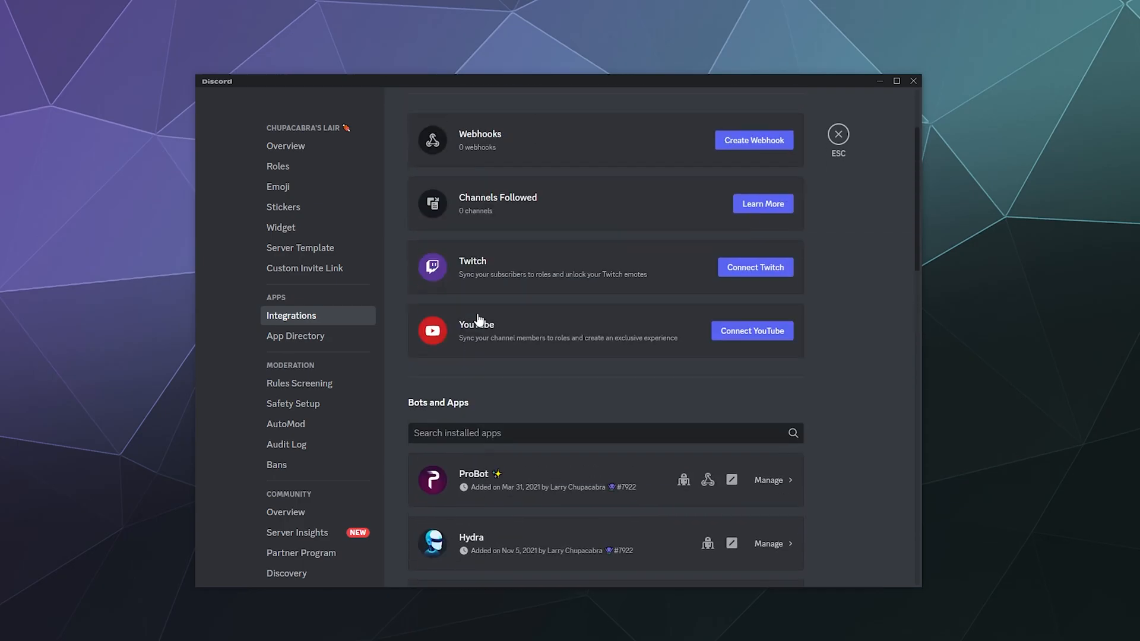
scroll("down", 3)
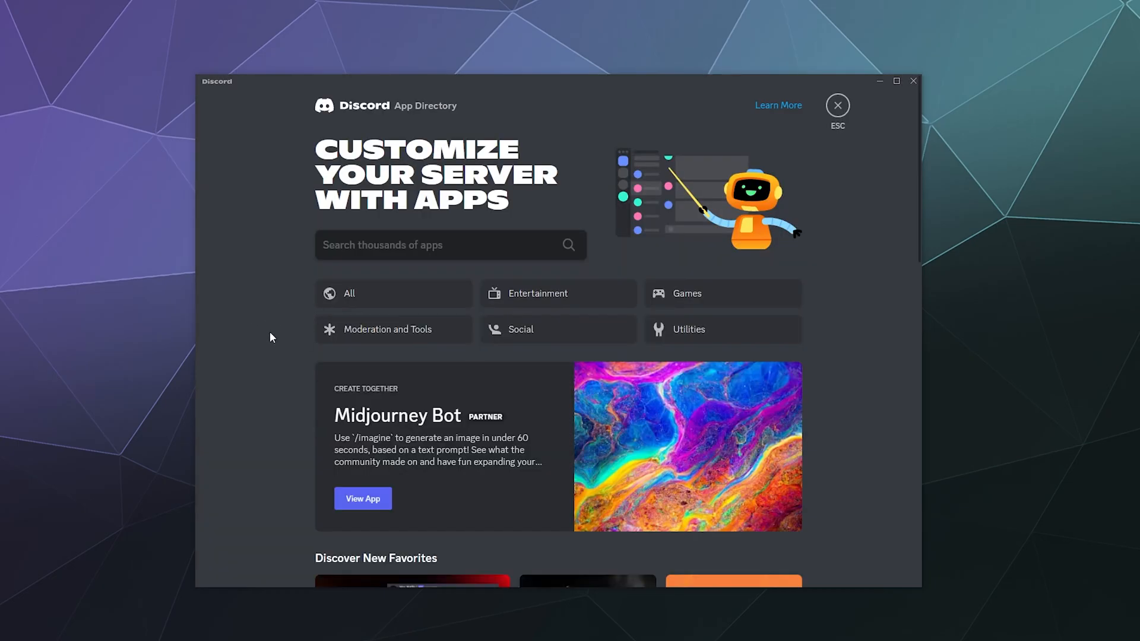
- Search the App Directory for 'Music' and scroll through results like Music-Bot, FredBoat, Chip
left_click(449, 245)
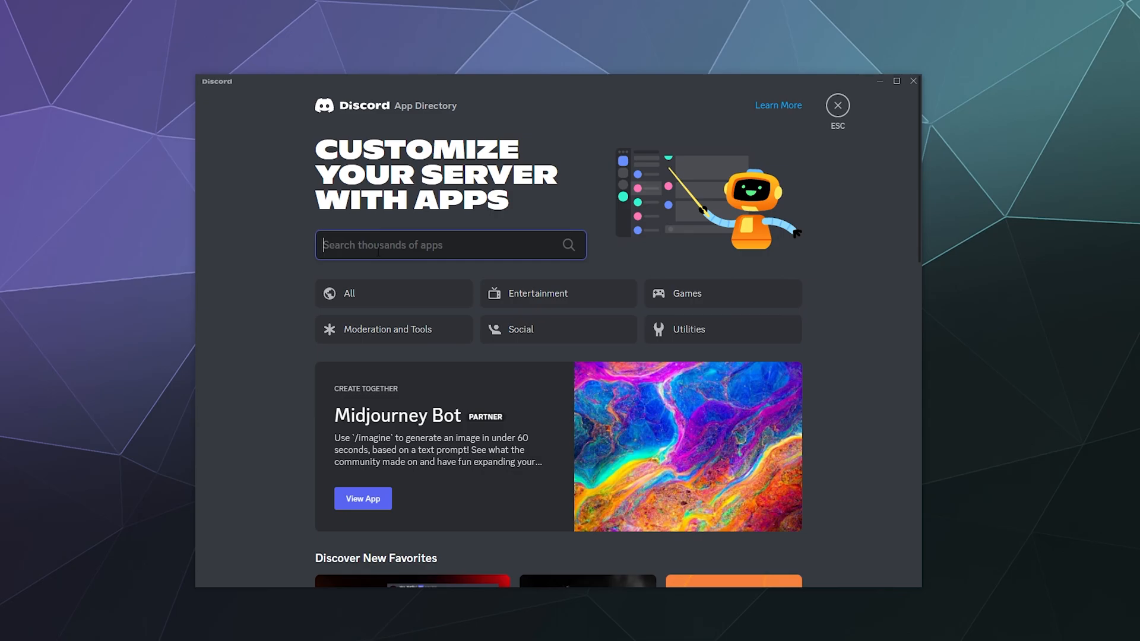
type("Music")
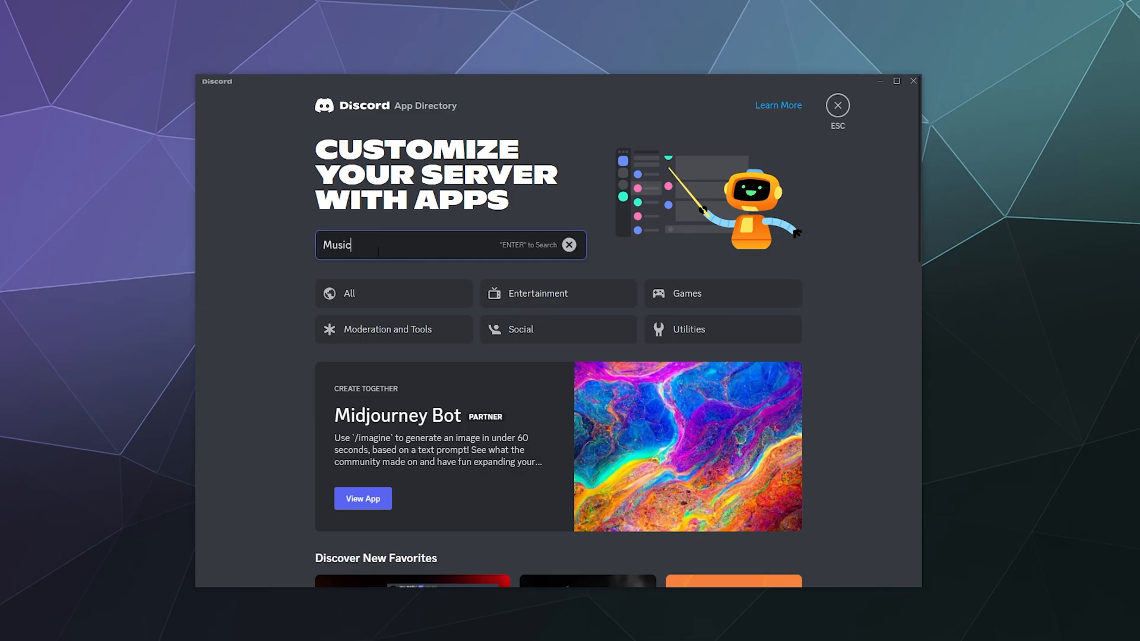
key("enter")
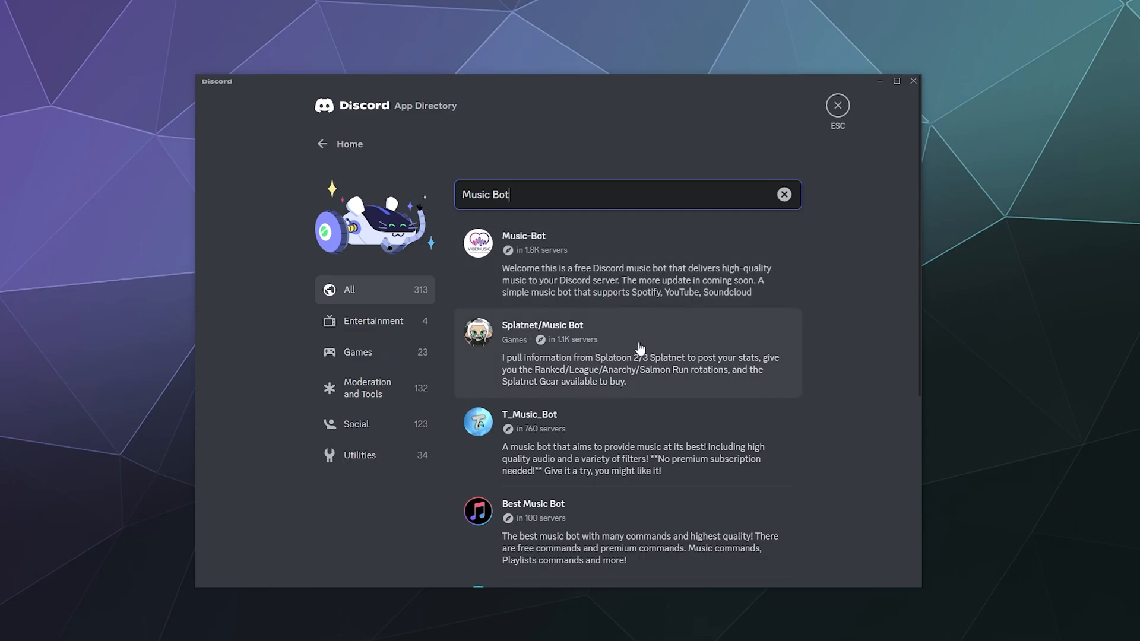
scroll("down", 3)
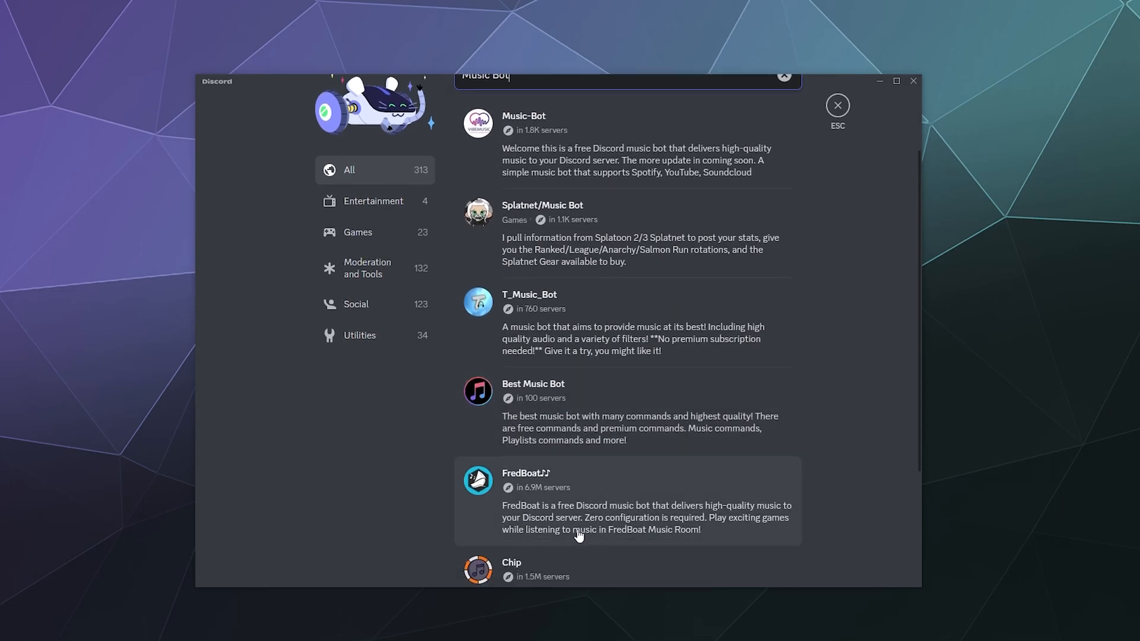
mouse_move(511, 402)
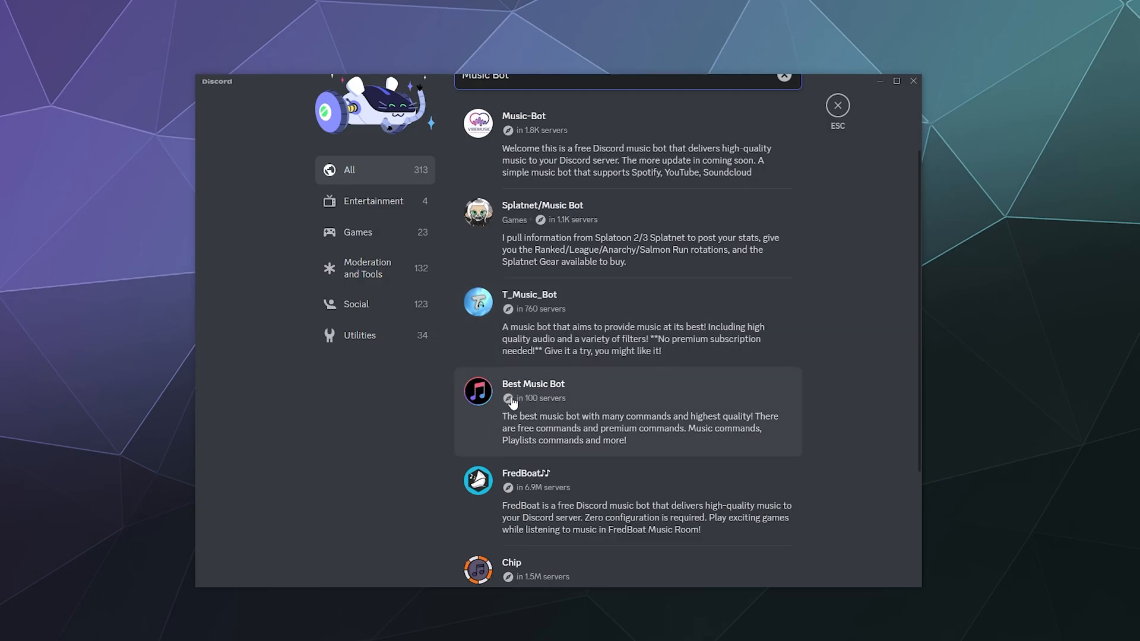
scroll("down", 3)
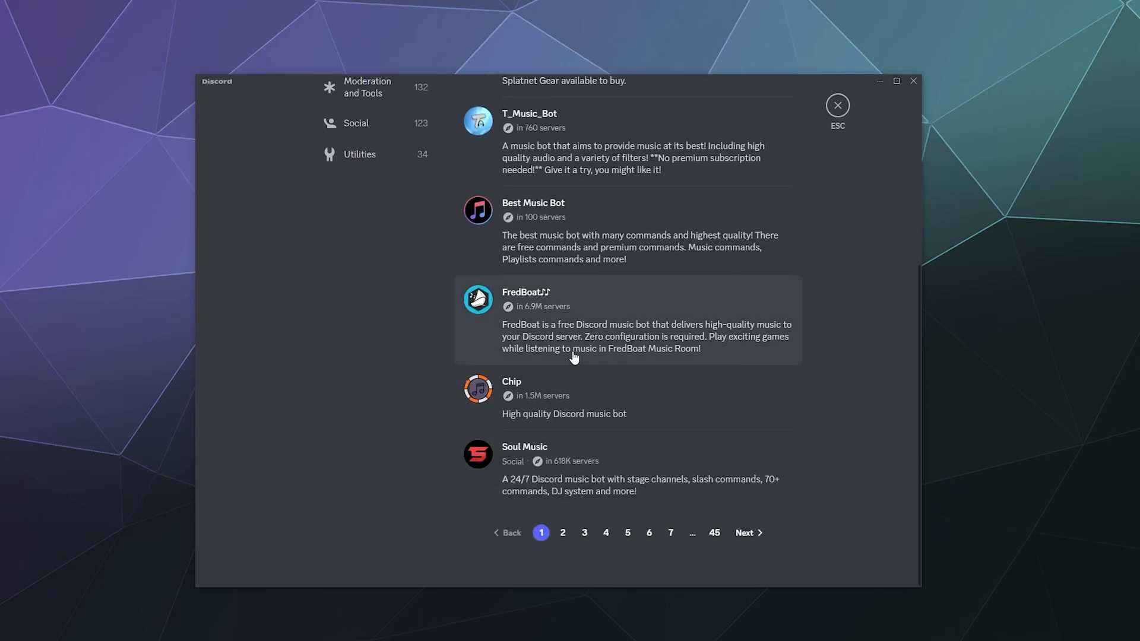
mouse_move(566, 469)
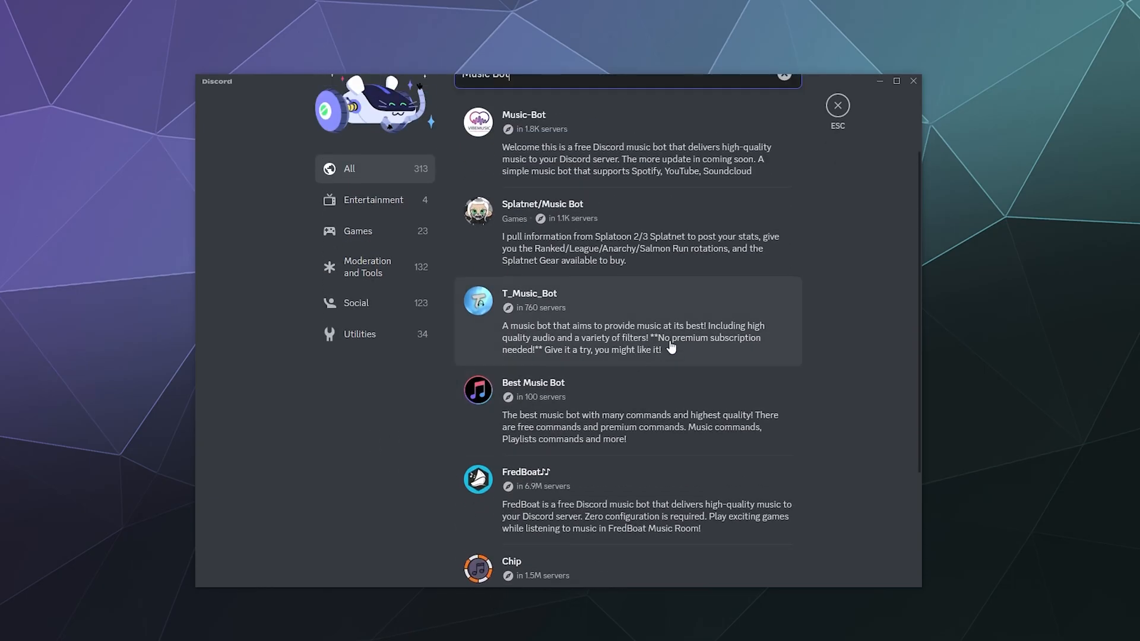
scroll("down", 3)
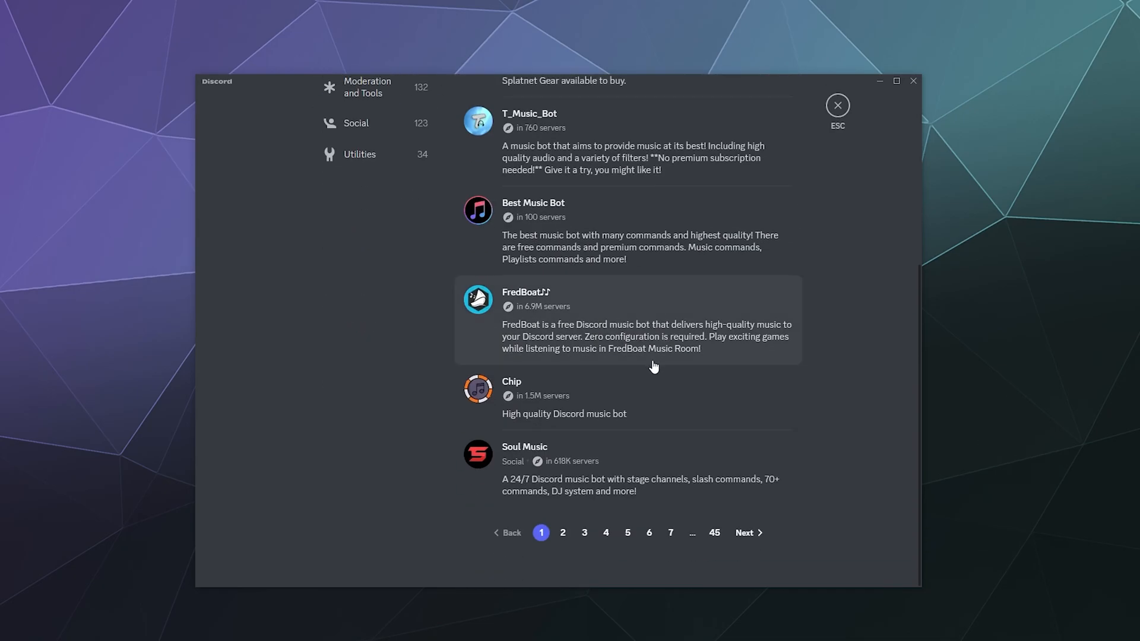
- View the Soul Music app page, then close the App Directory back to chat
left_click(525, 451)
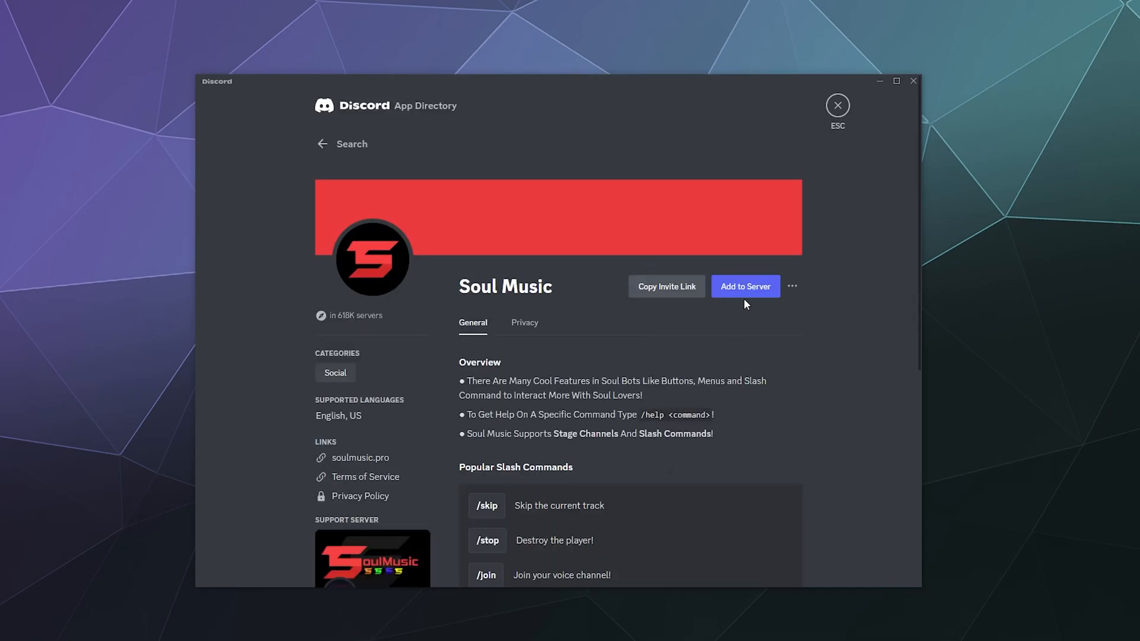
left_click(791, 285)
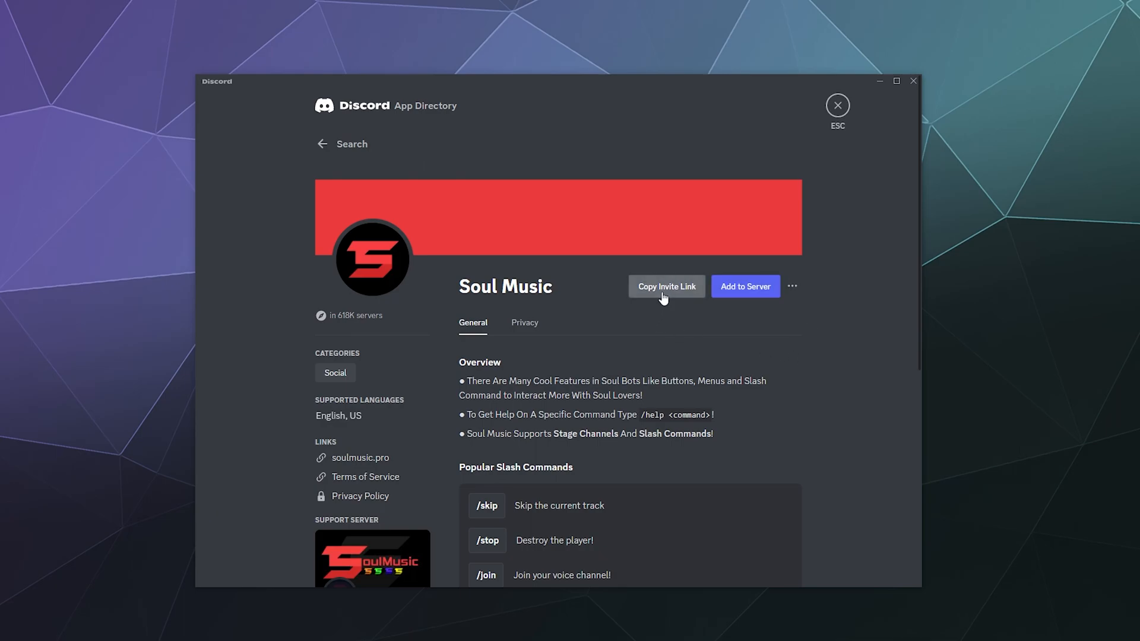
mouse_move(662, 298)
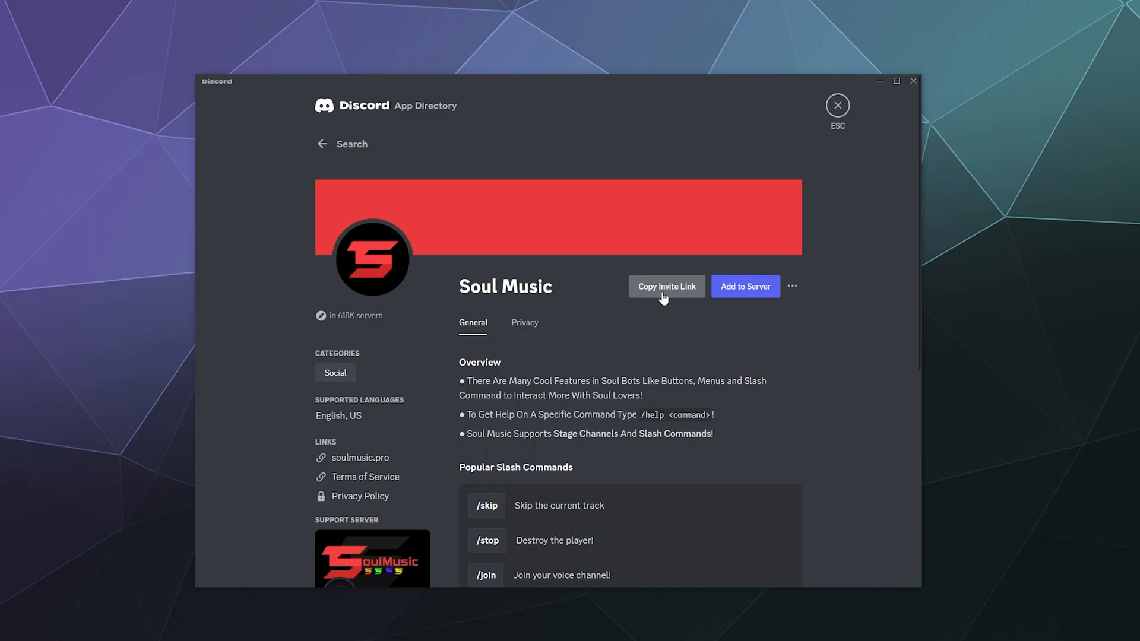
mouse_move(812, 143)
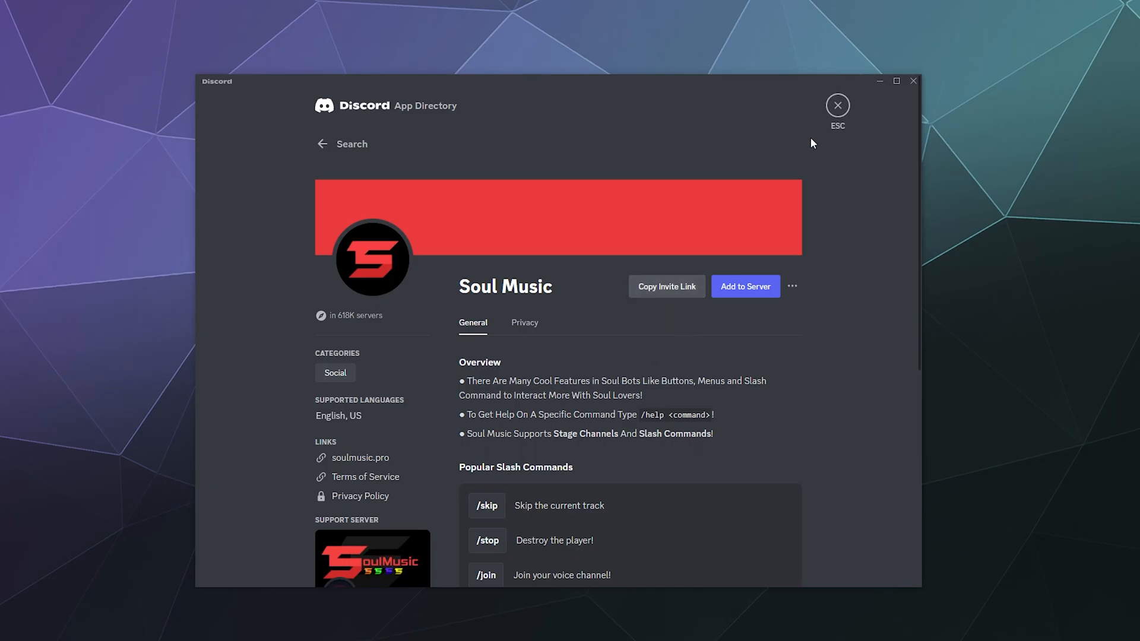
left_click(837, 105)
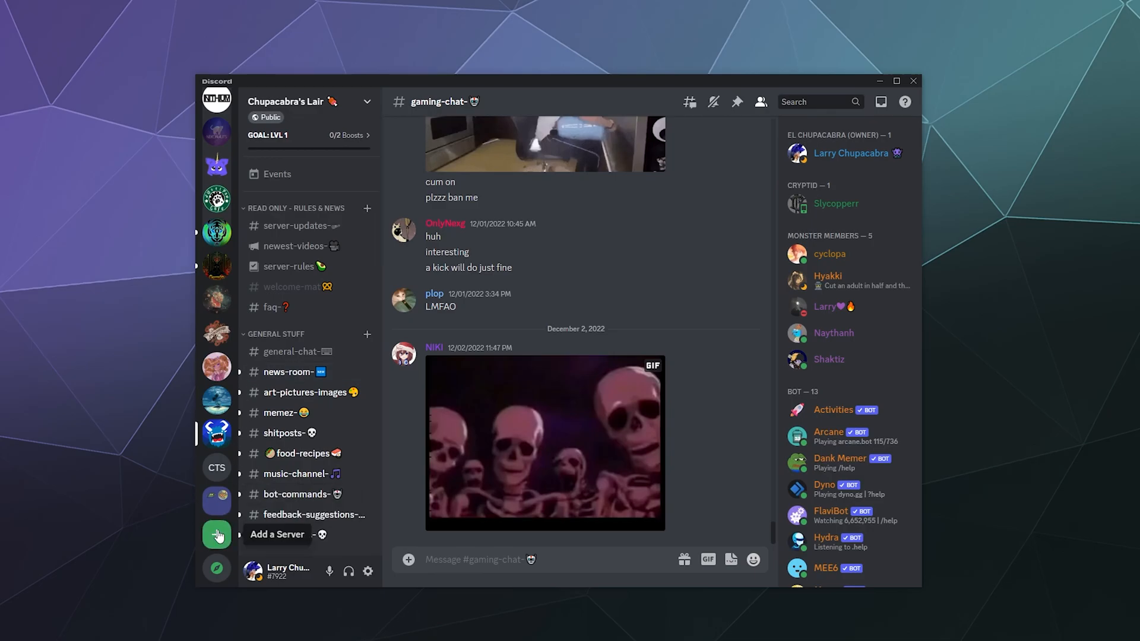
- Open Chupacabra Test Server's App Directory and search for 'Music'
left_click(217, 467)
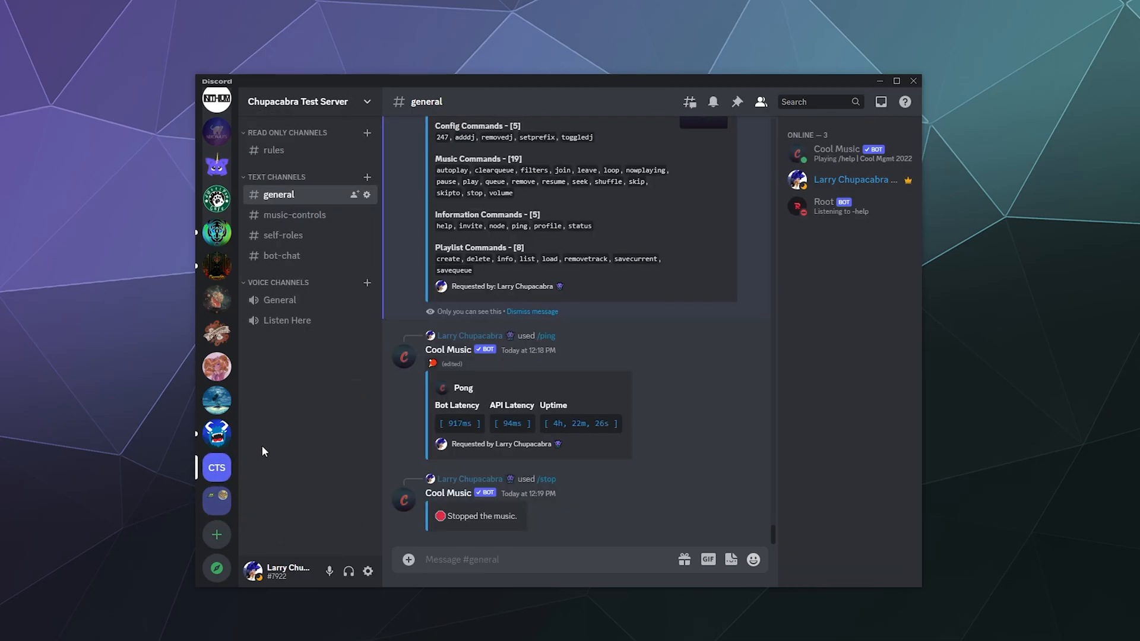
mouse_move(368, 263)
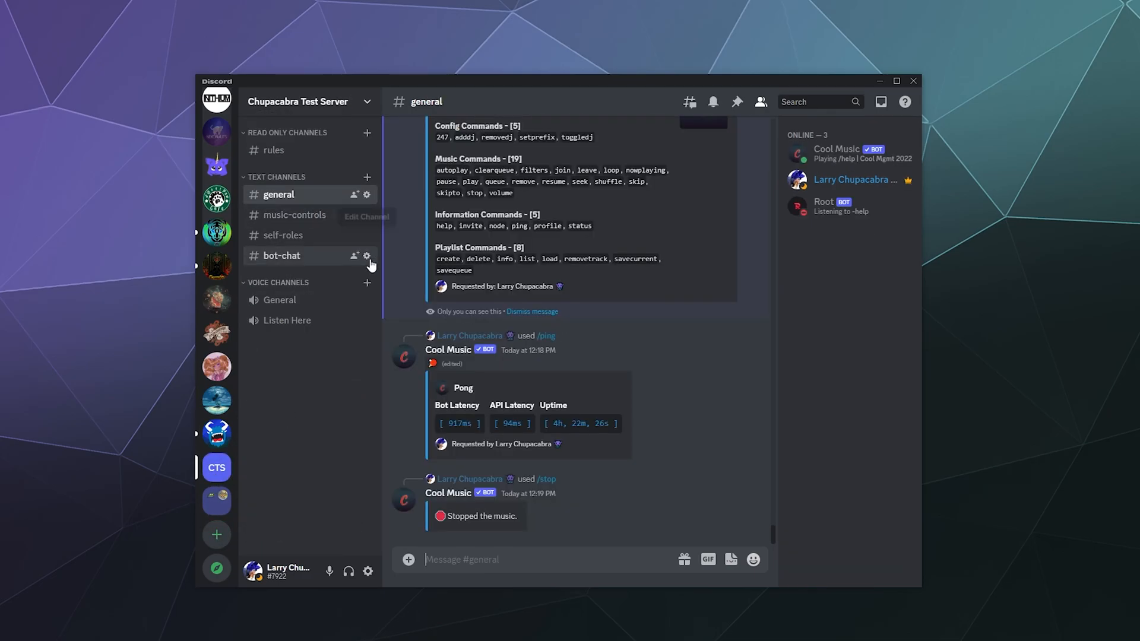
left_click(298, 101)
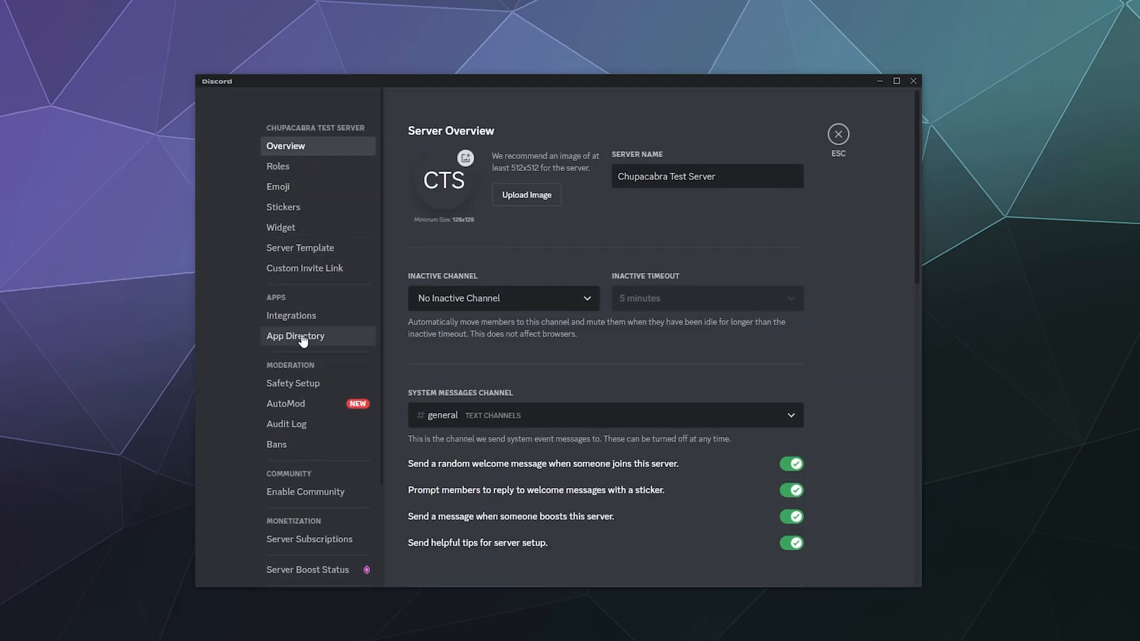
left_click(296, 336)
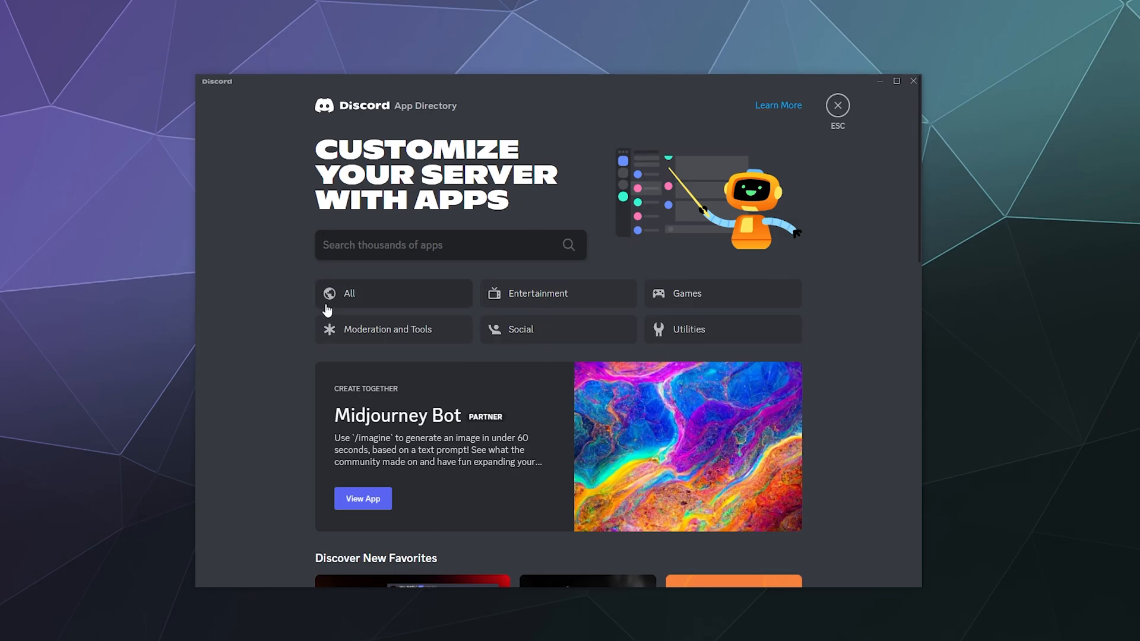
type("Music")
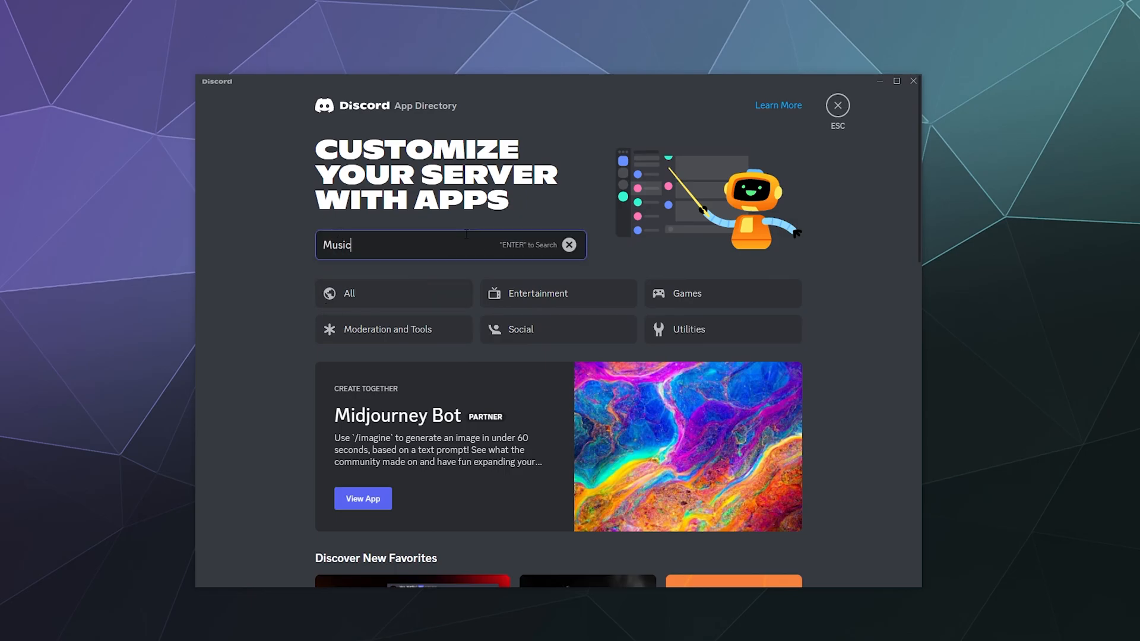
key("Enter")
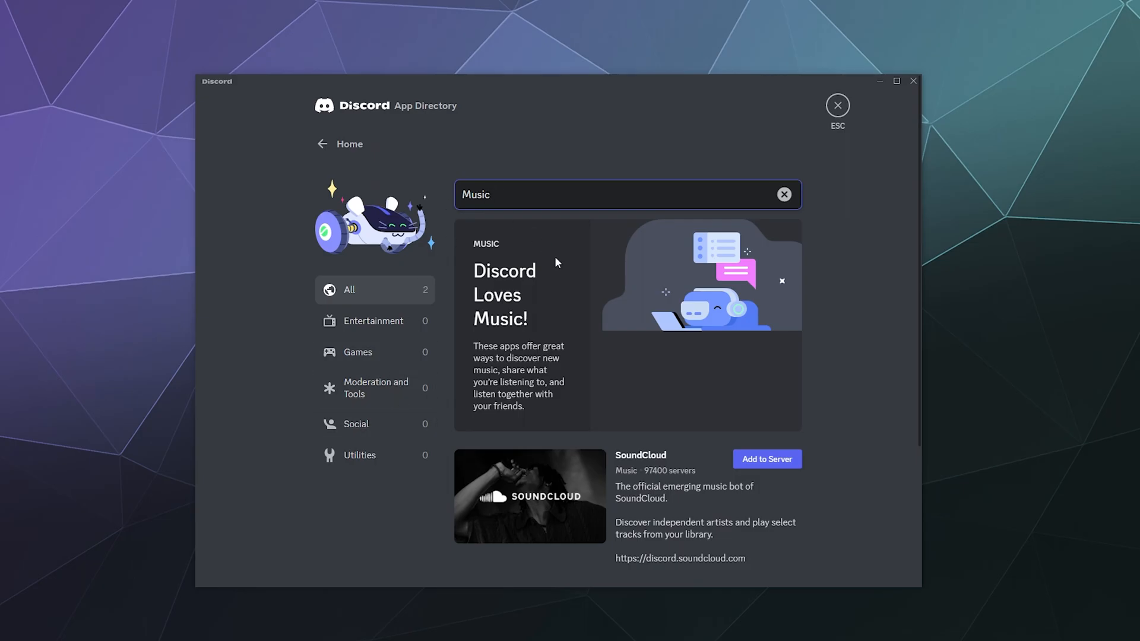
- View SoundCloud's app page, then return to the full app listing
scroll("down", 3)
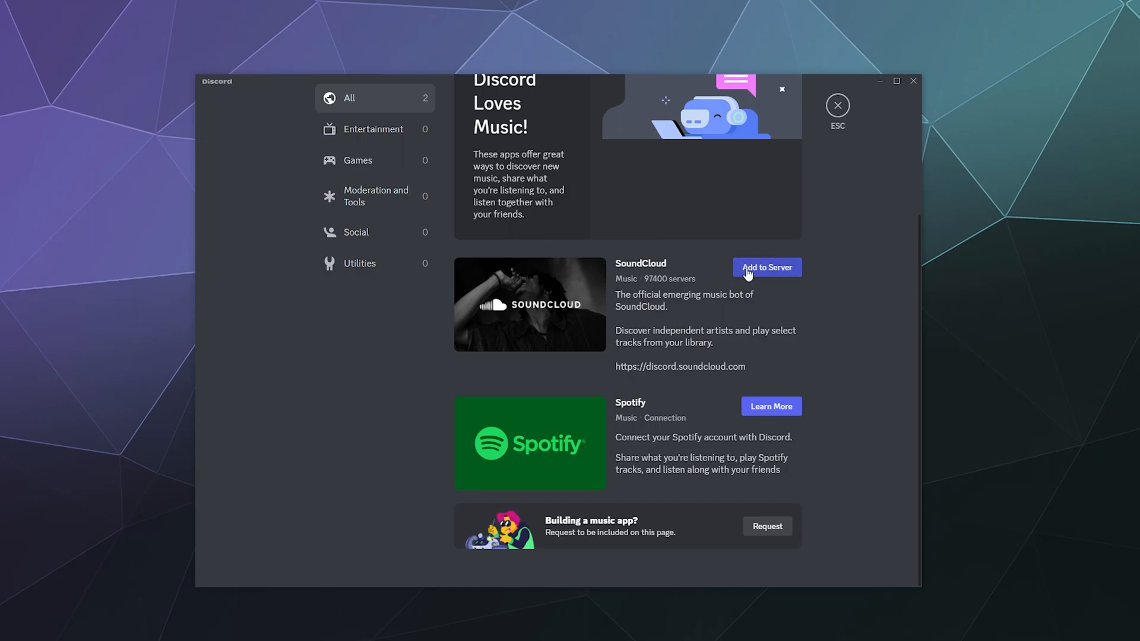
left_click(529, 304)
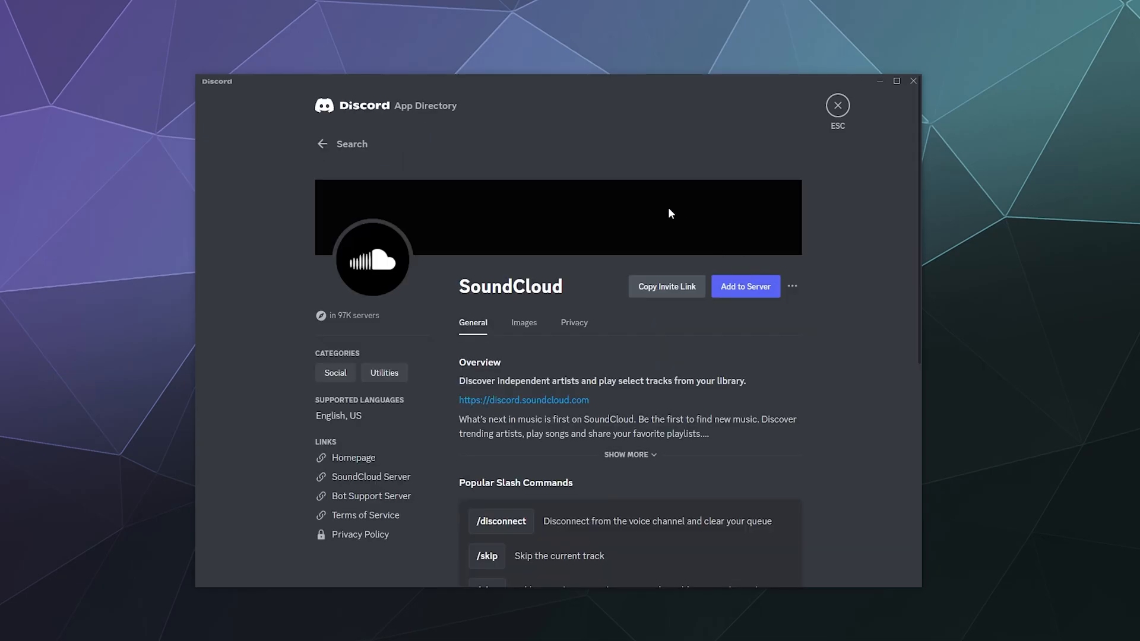
mouse_move(723, 293)
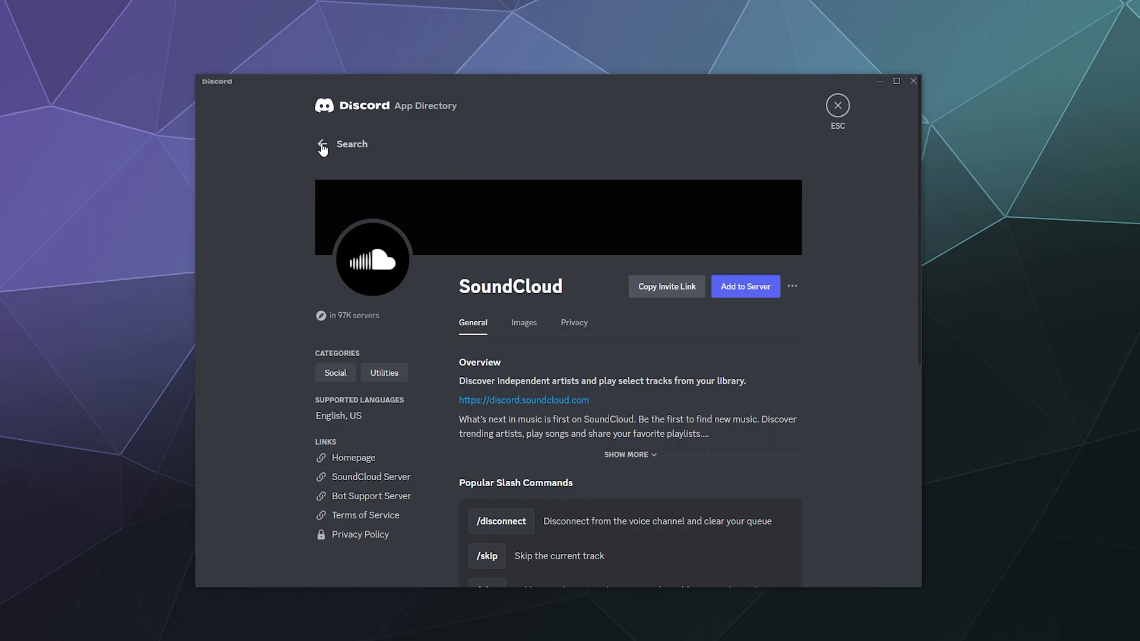
left_click(322, 144)
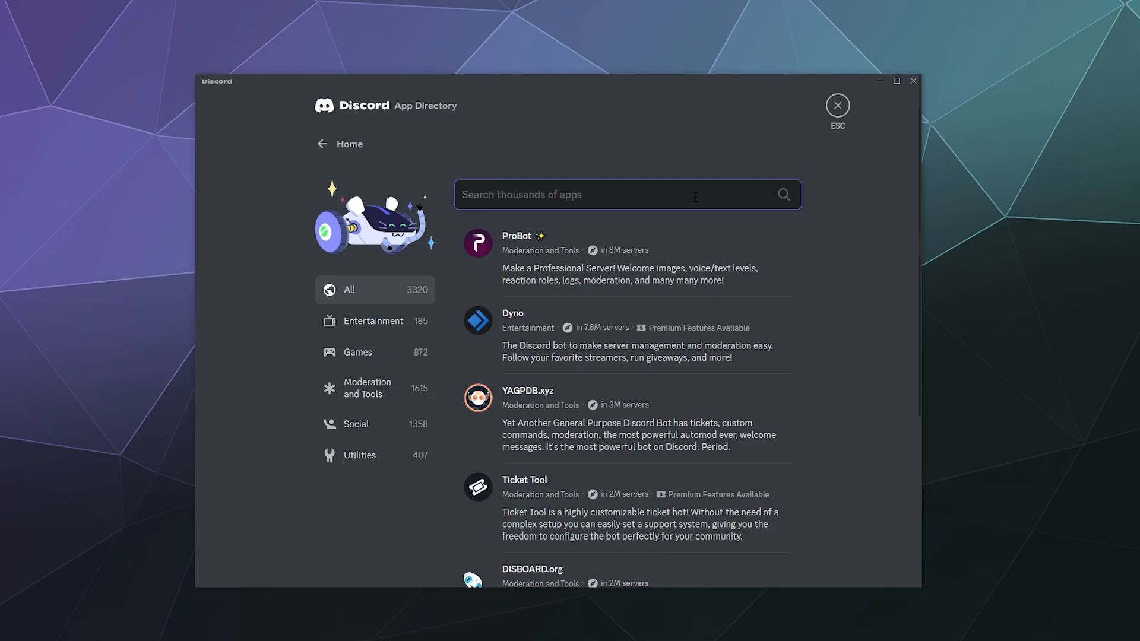
- Search 'Music Bot', go to results page 2, and open Uzox's add-to-server prompt
type("Music Bot")
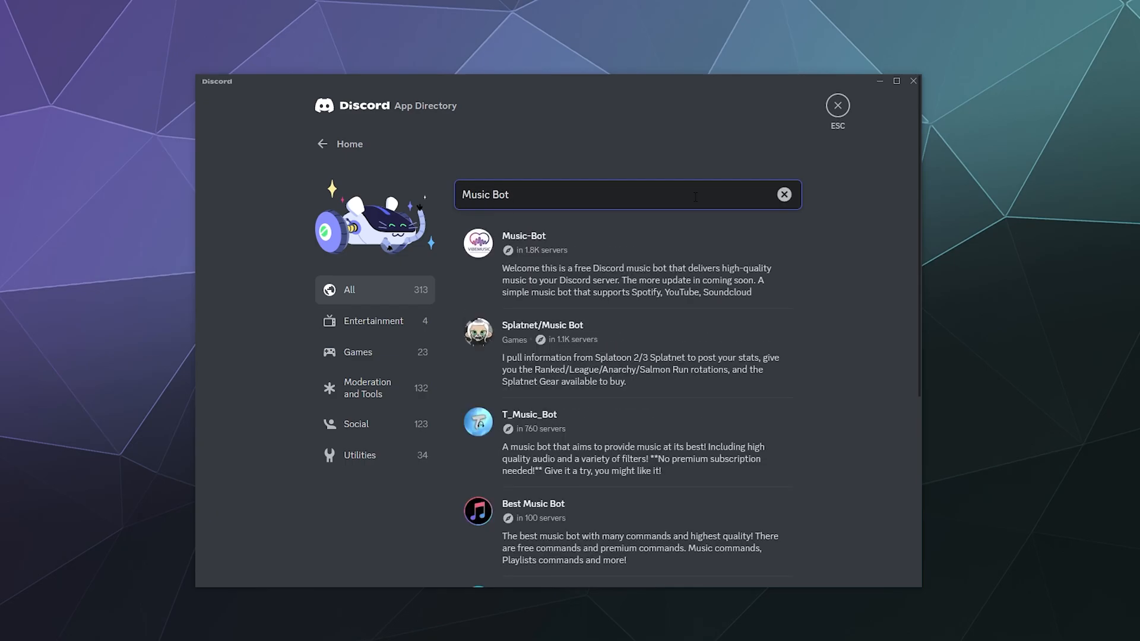
mouse_move(559, 341)
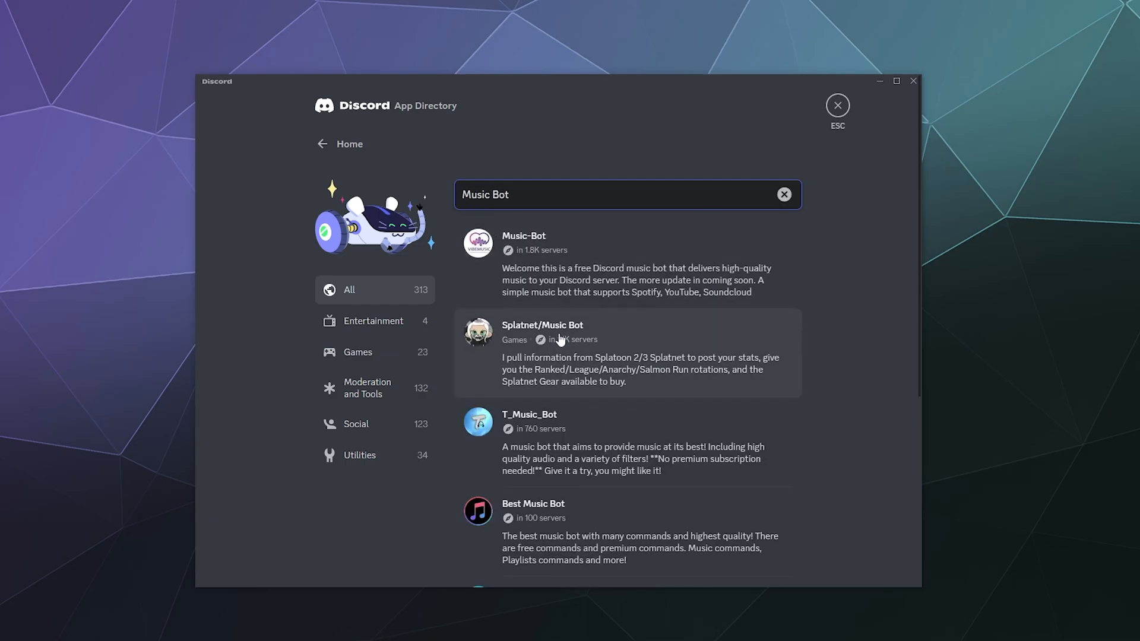
scroll("down", 3)
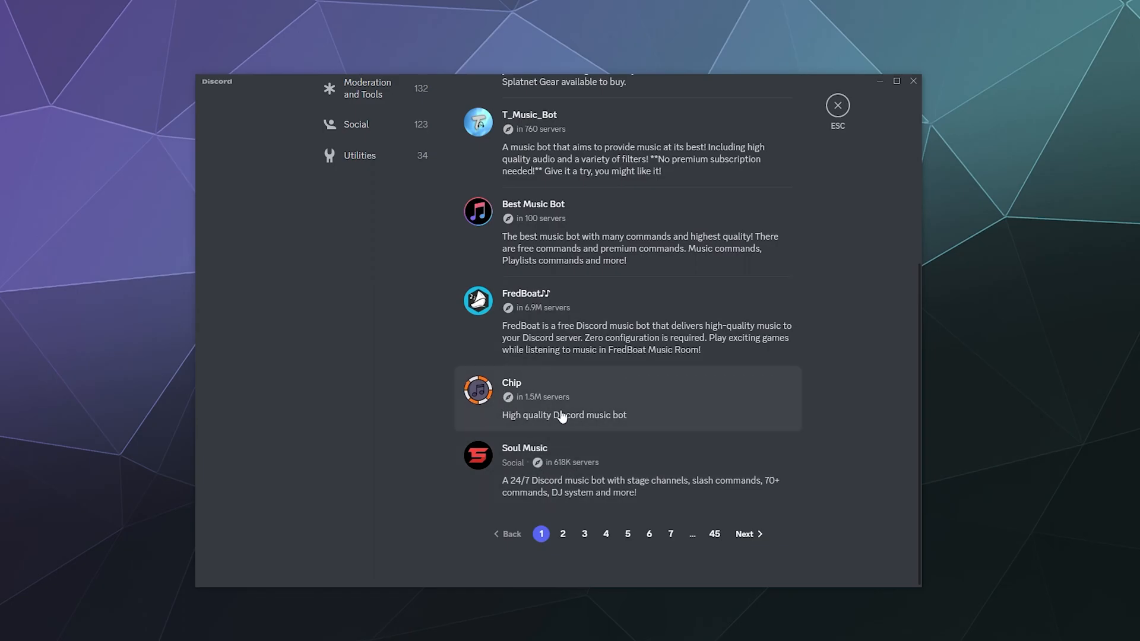
left_click(562, 534)
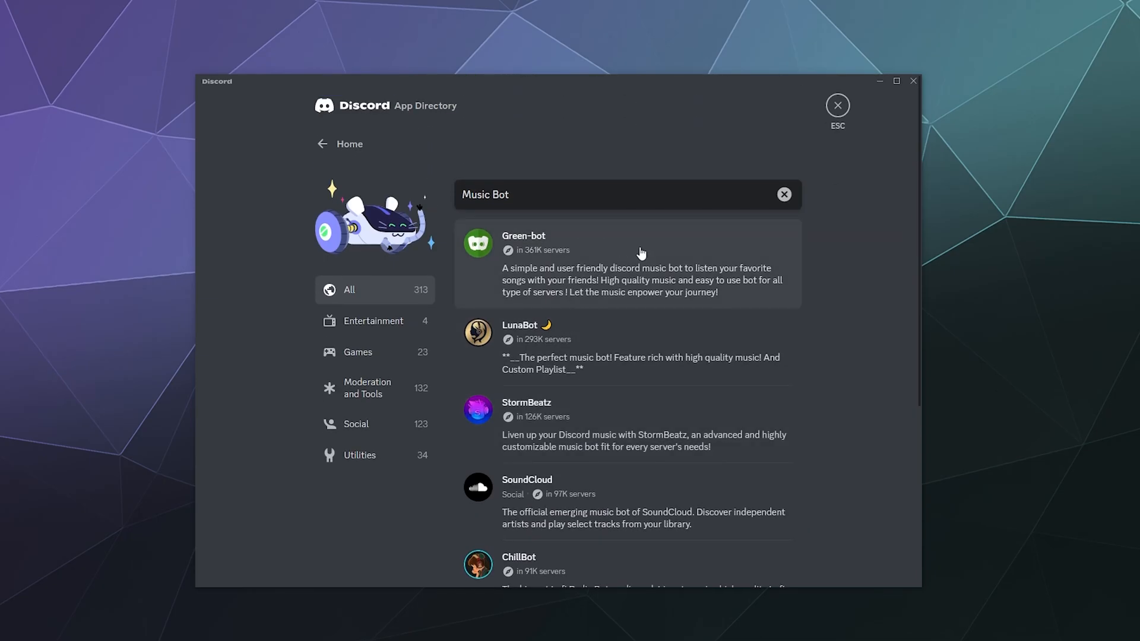
mouse_move(631, 337)
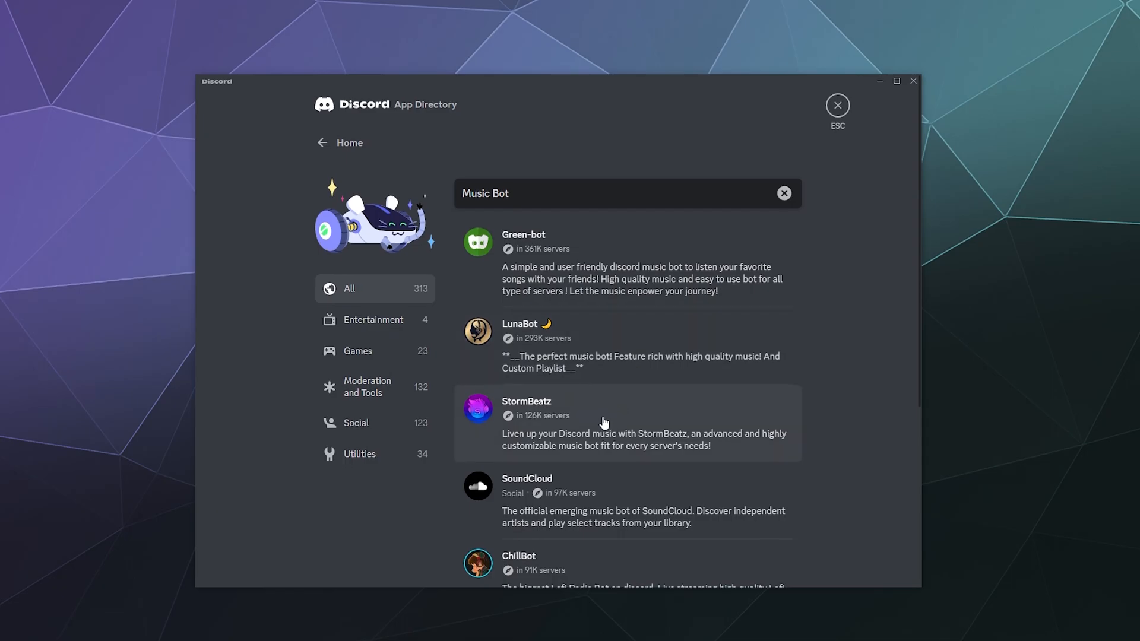
scroll("down", 3)
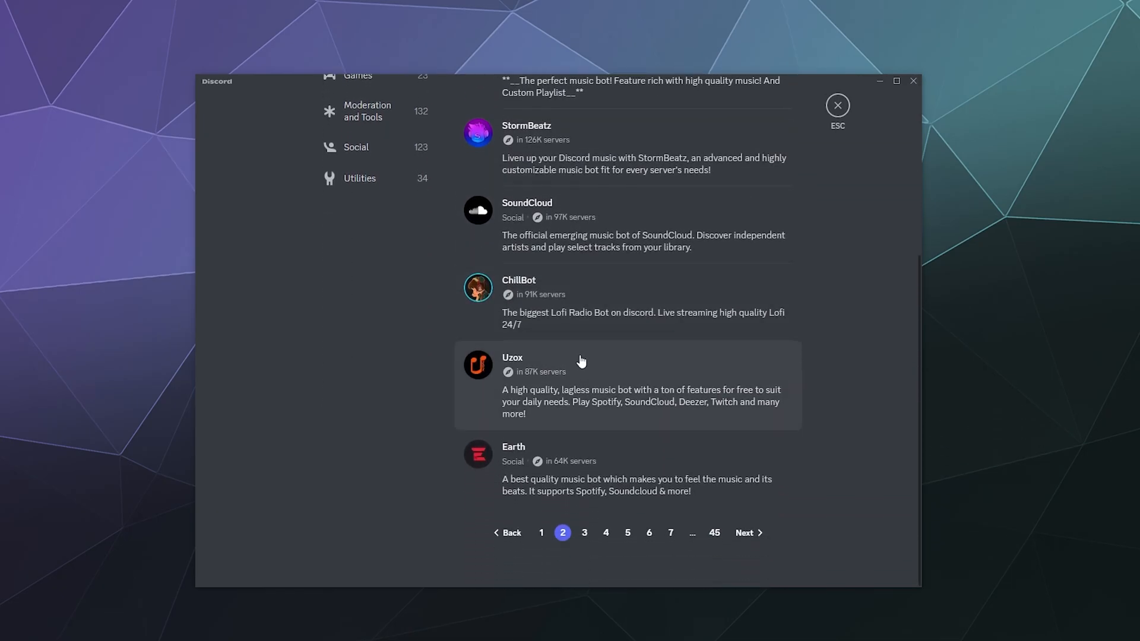
mouse_move(596, 372)
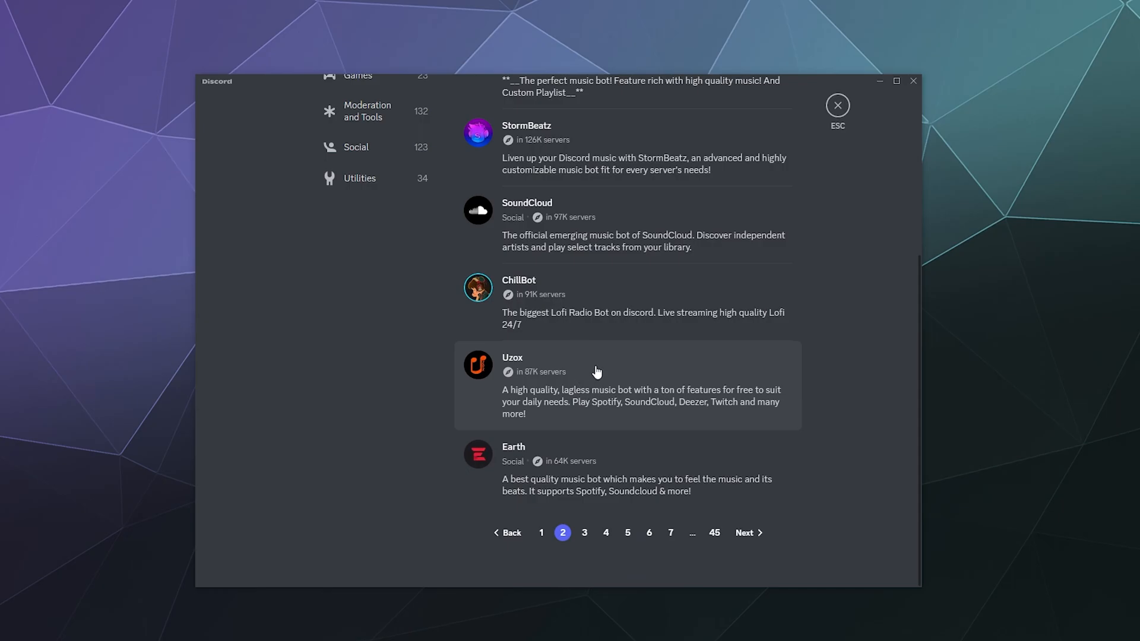
left_click(582, 384)
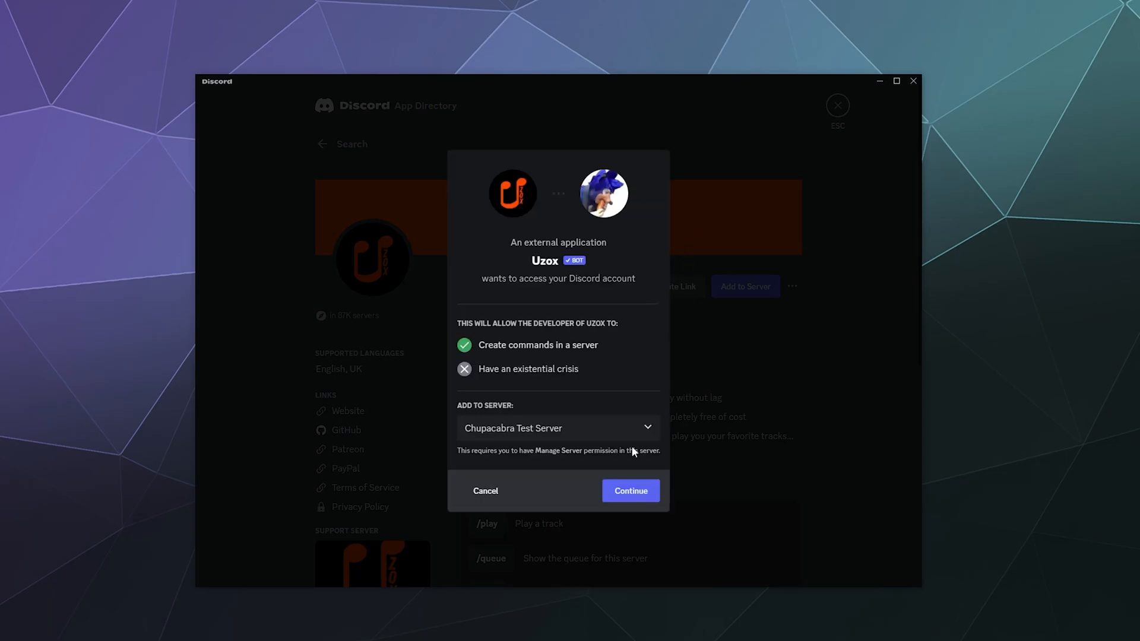
- Continue adding Uzox to Chupacabra Test Server, review permissions, and authorize
left_click(630, 491)
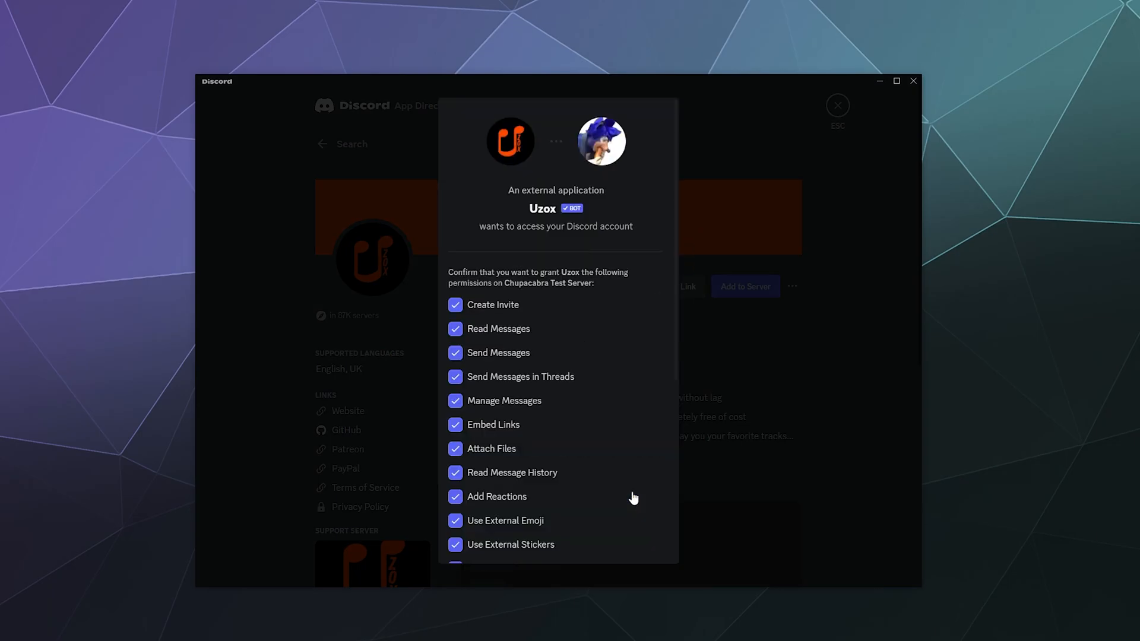
scroll("down", 3)
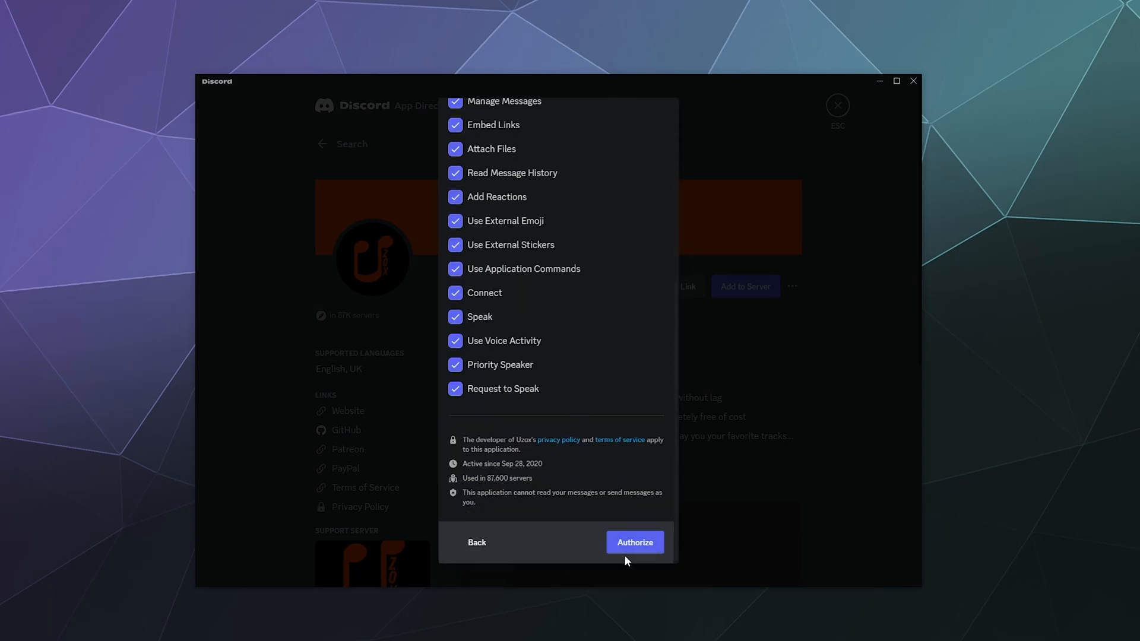
left_click(634, 542)
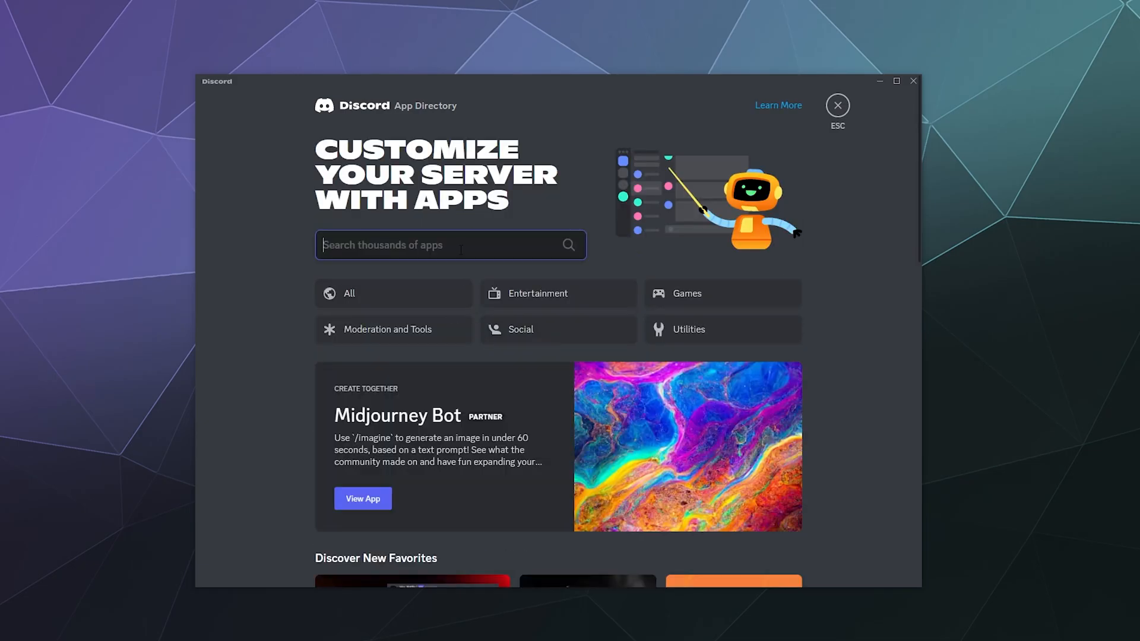
- Search 'Music', copy SoundCloud's invite link, then exit to #general where Uzox joined
type("Music")
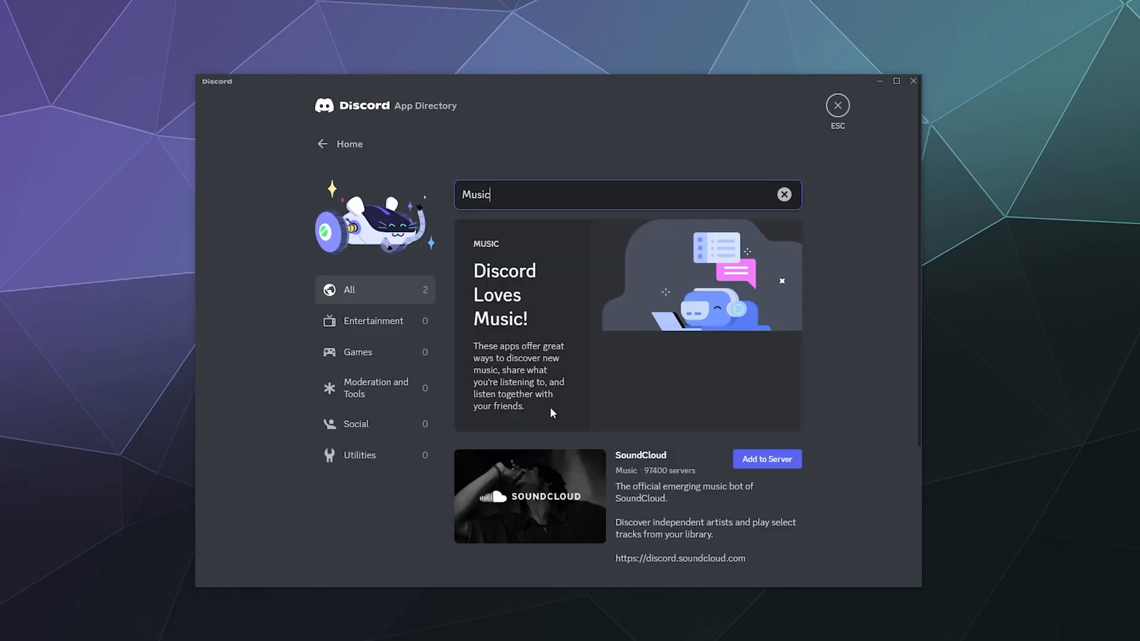
left_click(529, 496)
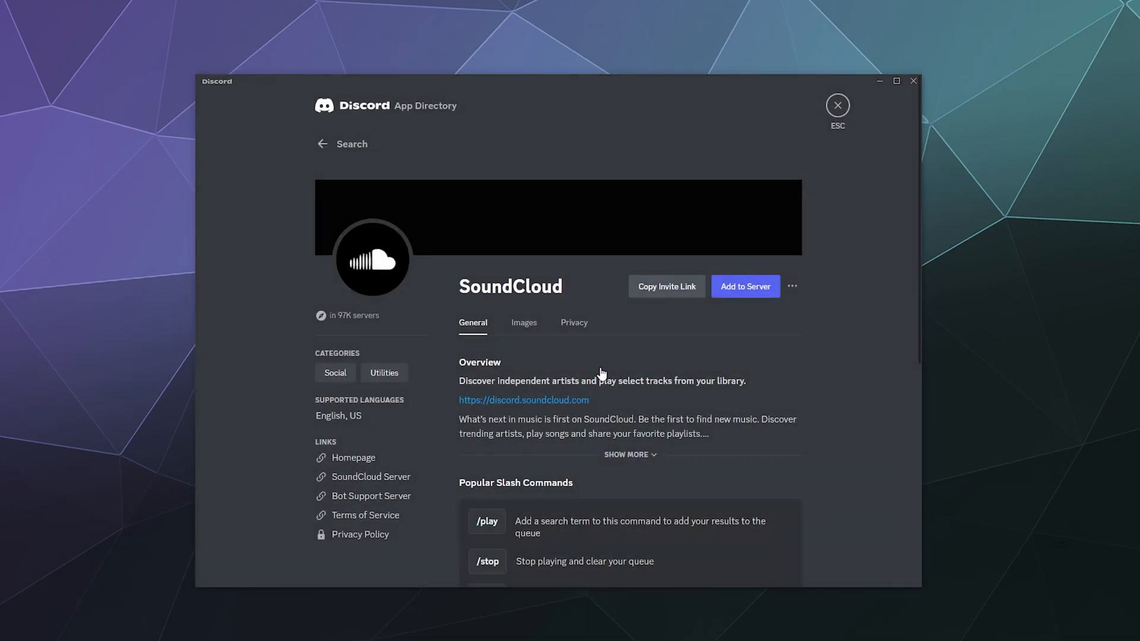
scroll("down", 3)
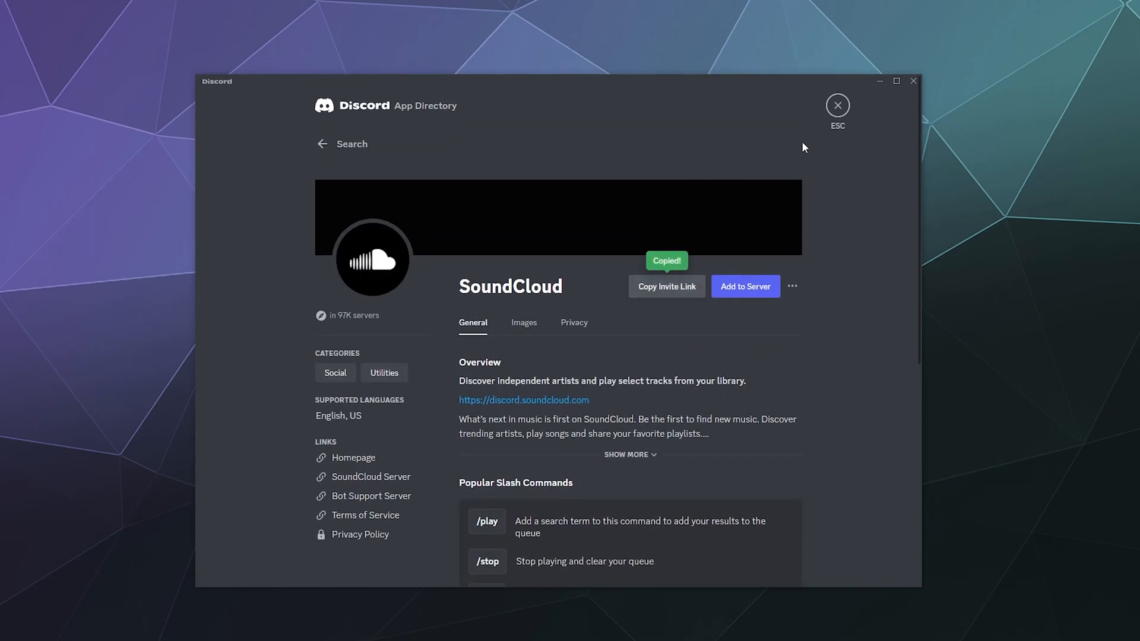
left_click(837, 106)
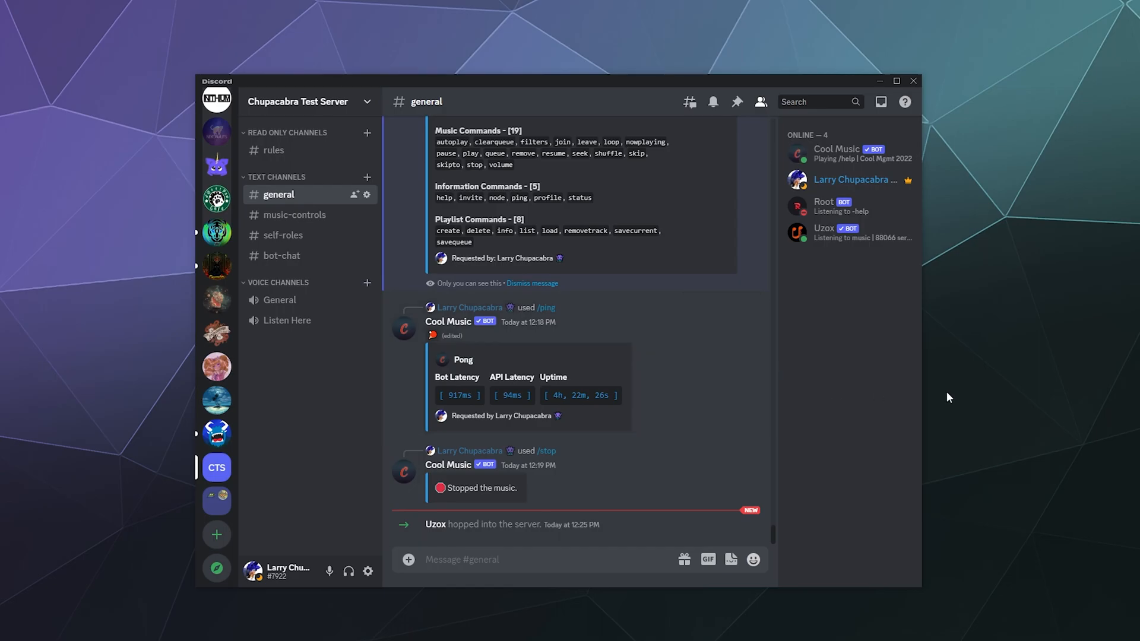
mouse_move(835, 385)
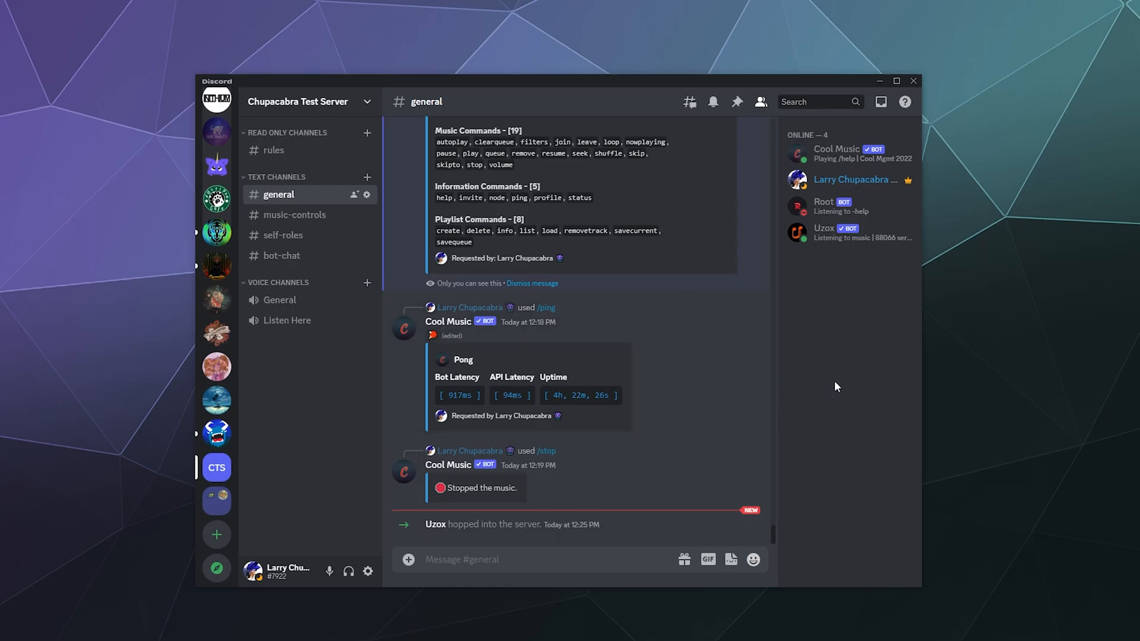
mouse_move(845, 386)
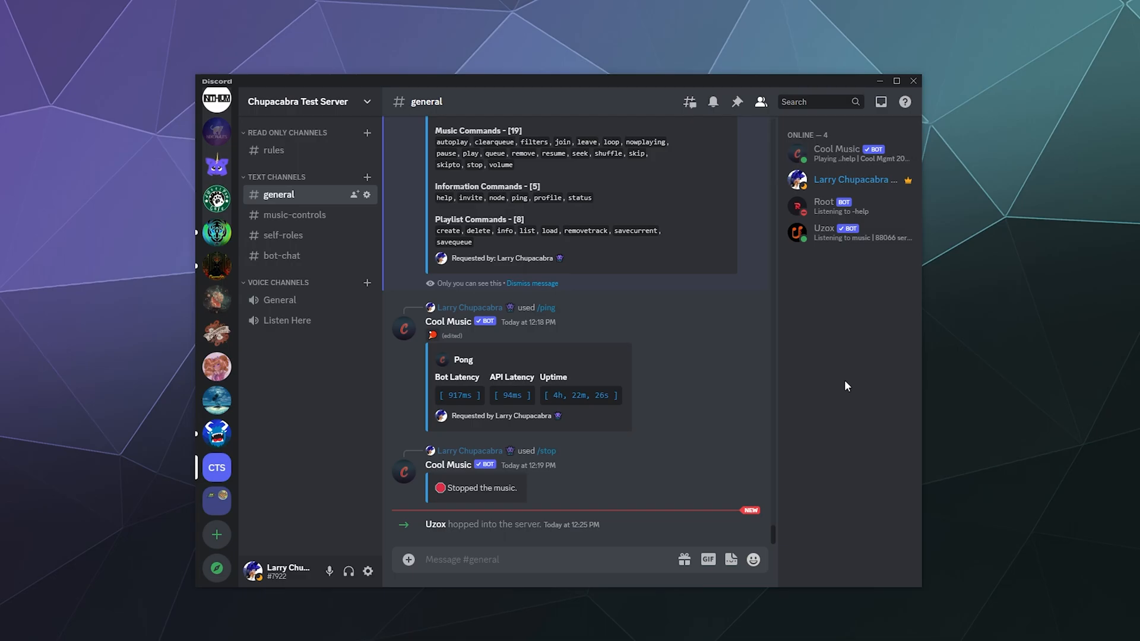
mouse_move(864, 390)
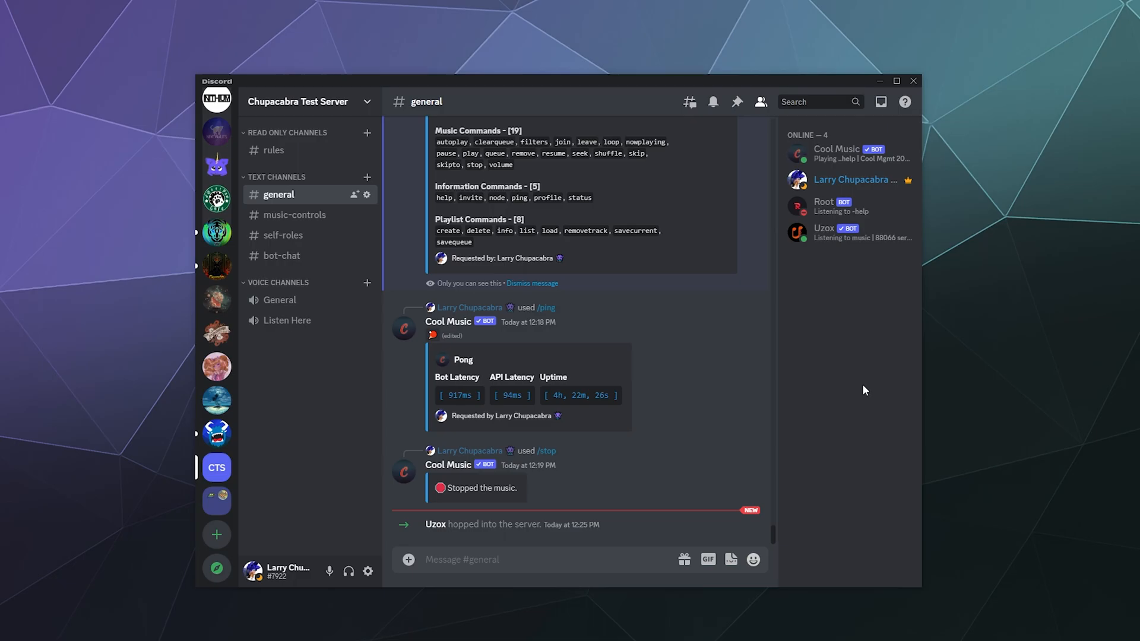